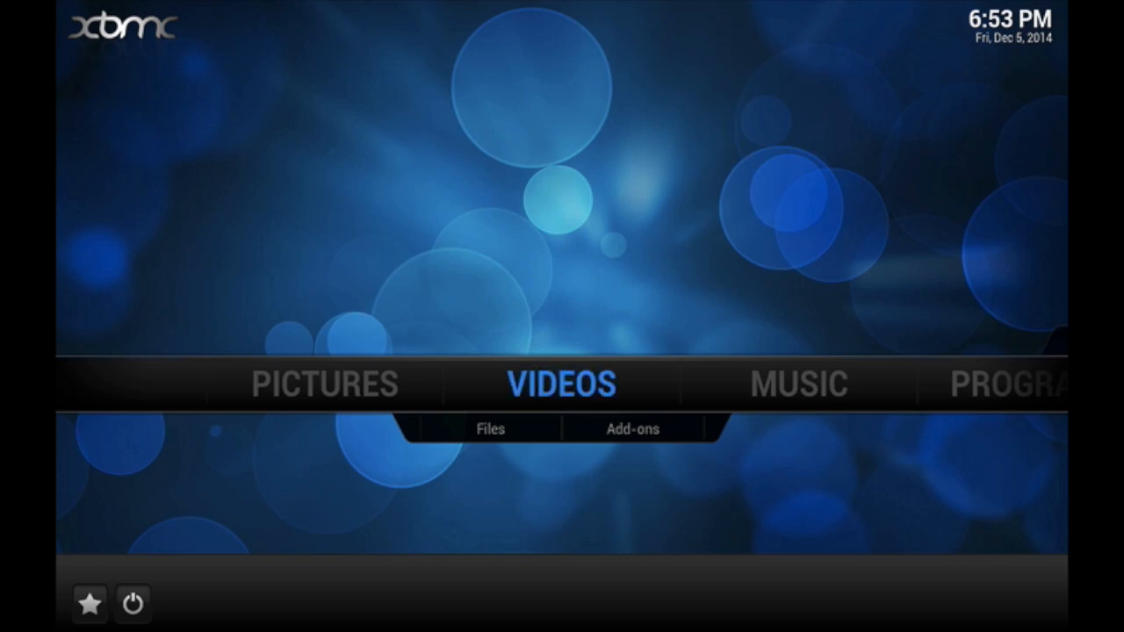
Navigate Videos add-ons to YouTube's Explore list and choose YouTube Trailers.
{"action": "left_click", "coordinate": [630, 428]}
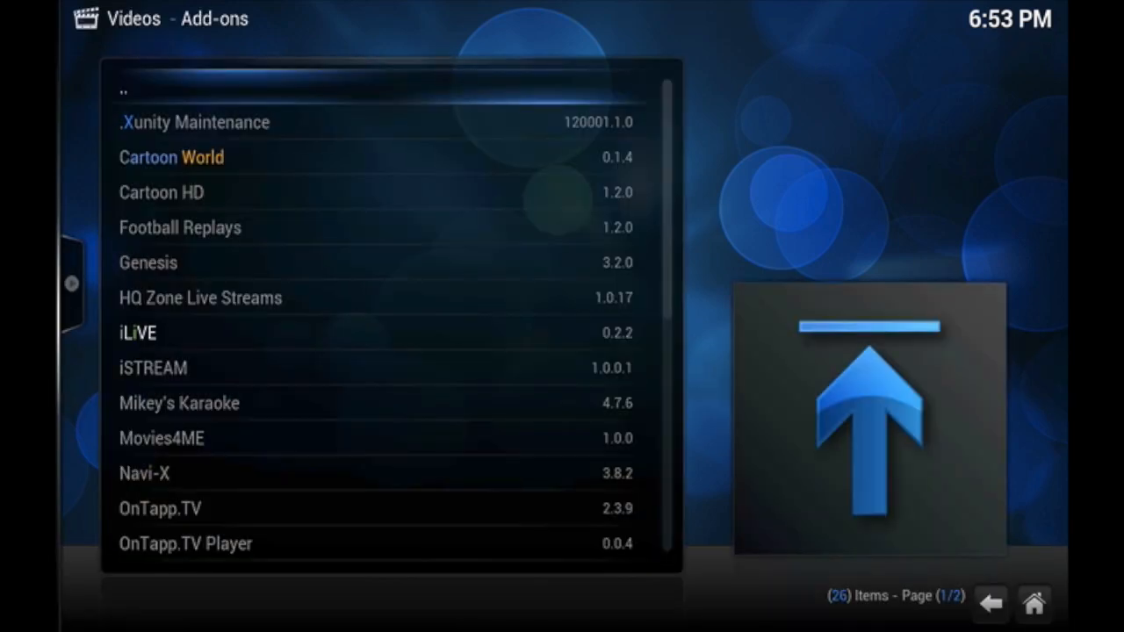
{"action": "scroll", "scroll_direction": "down", "scroll_amount": 3}
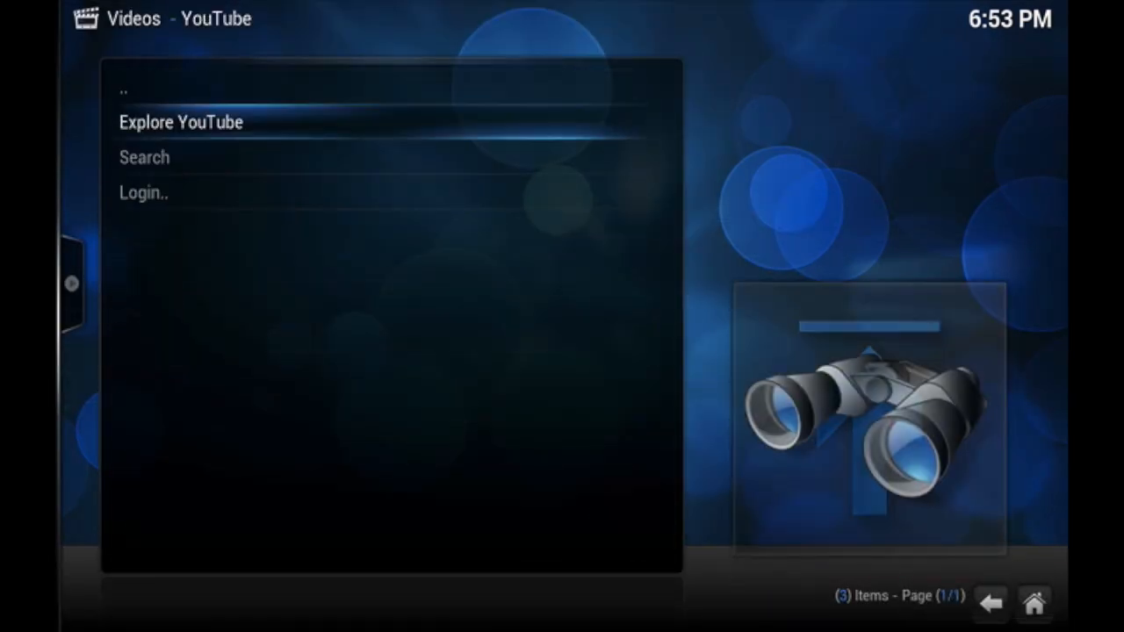
{"action": "left_click", "coordinate": [181, 122]}
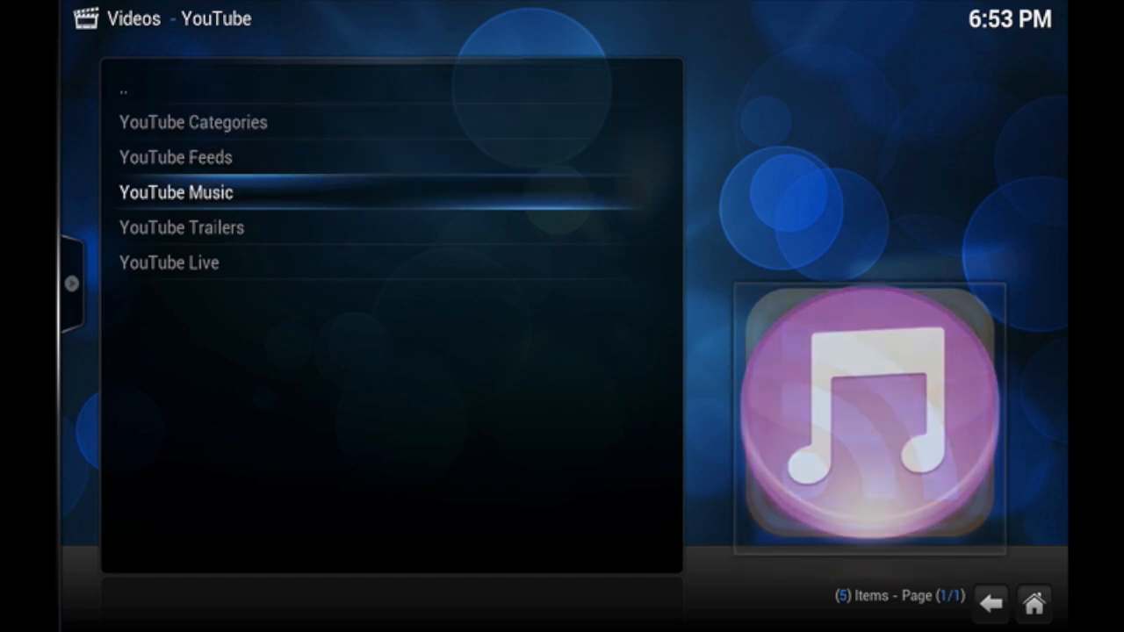
{"action": "left_click", "coordinate": [175, 192]}
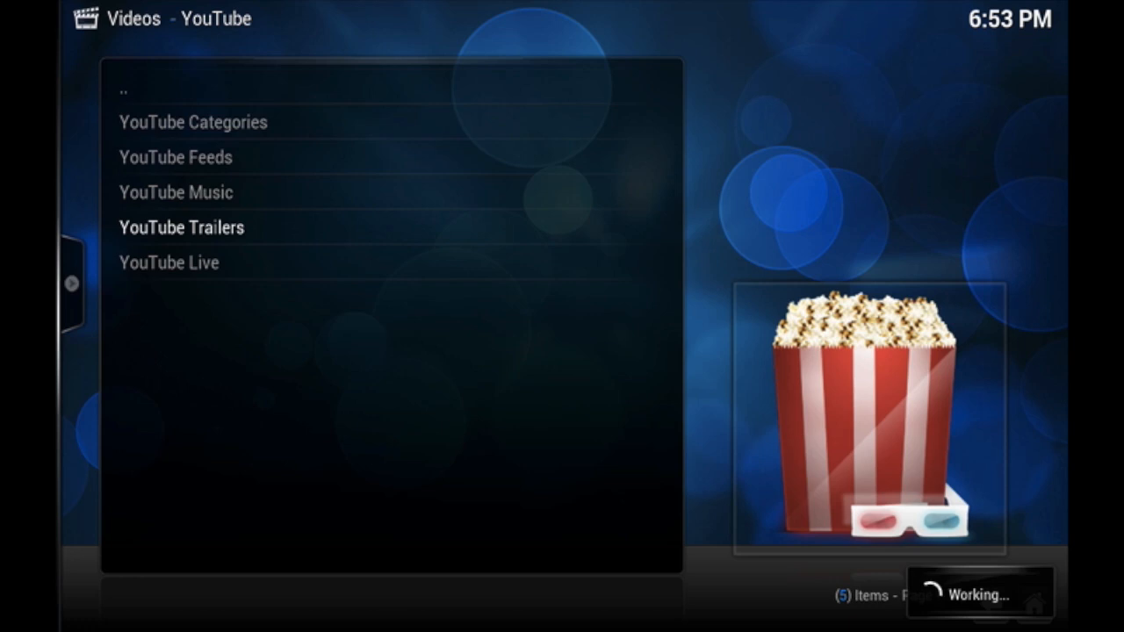
Play the Jurassic World - Official Trailer from the trailers collection.
{"action": "left_click", "coordinate": [181, 227]}
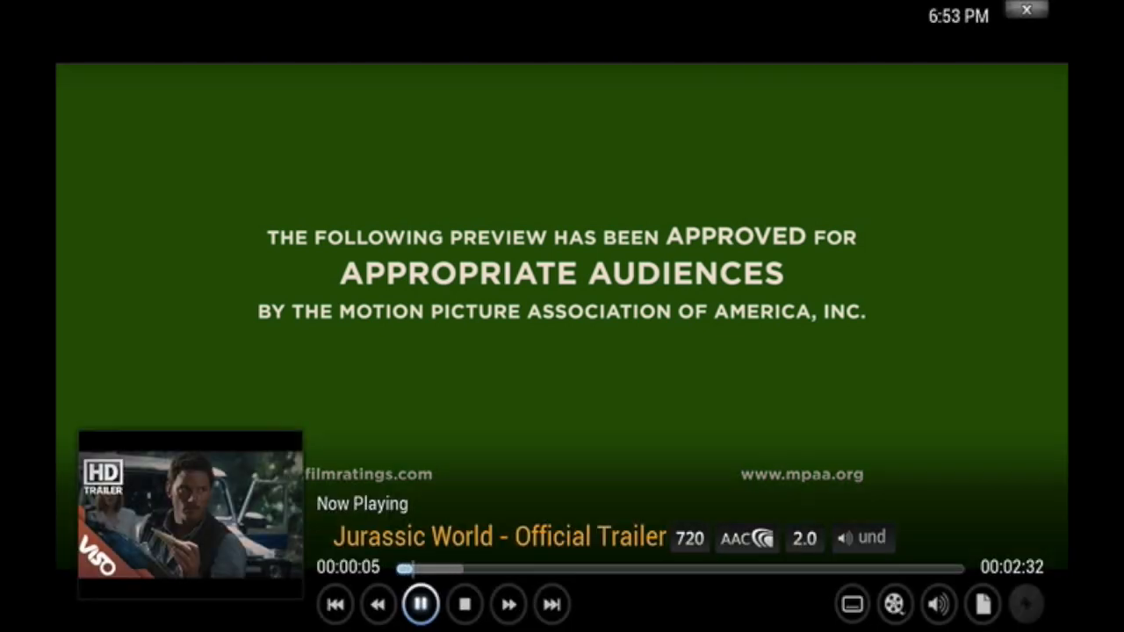
Show the playback controls and bring up Audio Settings via the speaker icon.
{"action": "left_click", "coordinate": [419, 604]}
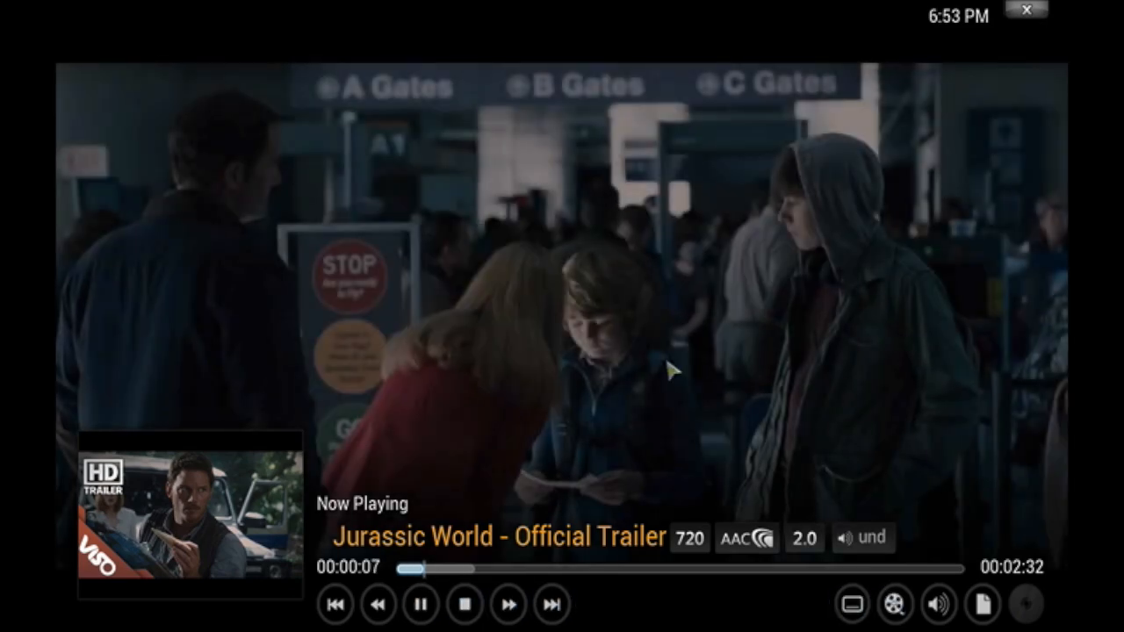
{"action": "left_click", "coordinate": [937, 605]}
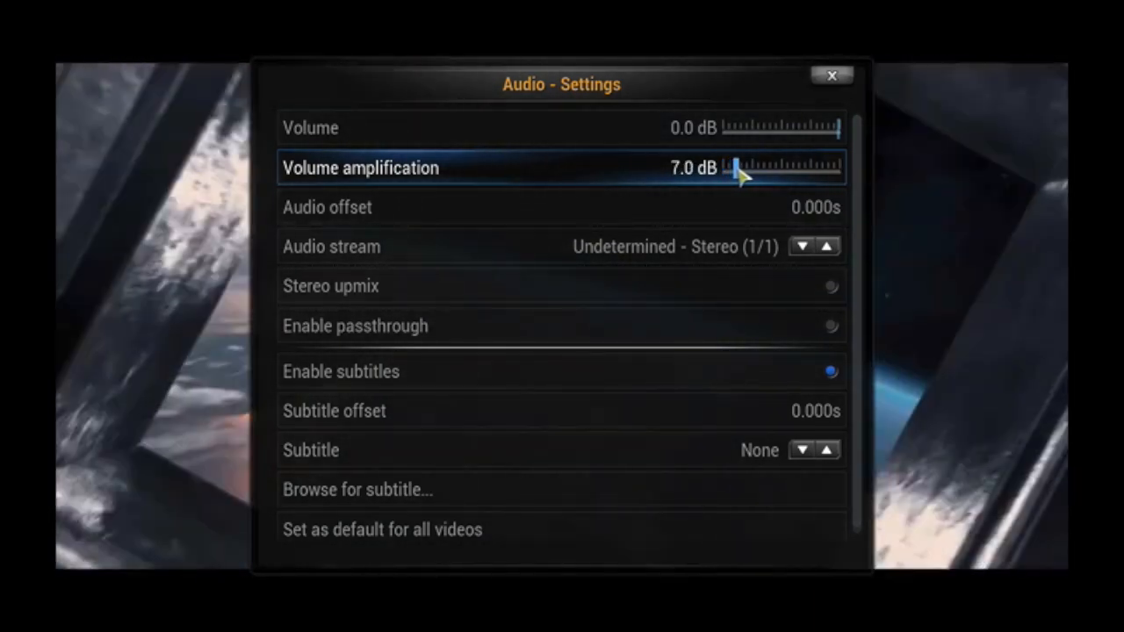
Raise Volume amplification from 7.0 dB to 10.5 dB with the slider.
{"action": "left_click_drag", "start_coordinate": [736, 168], "coordinate": [764, 168]}
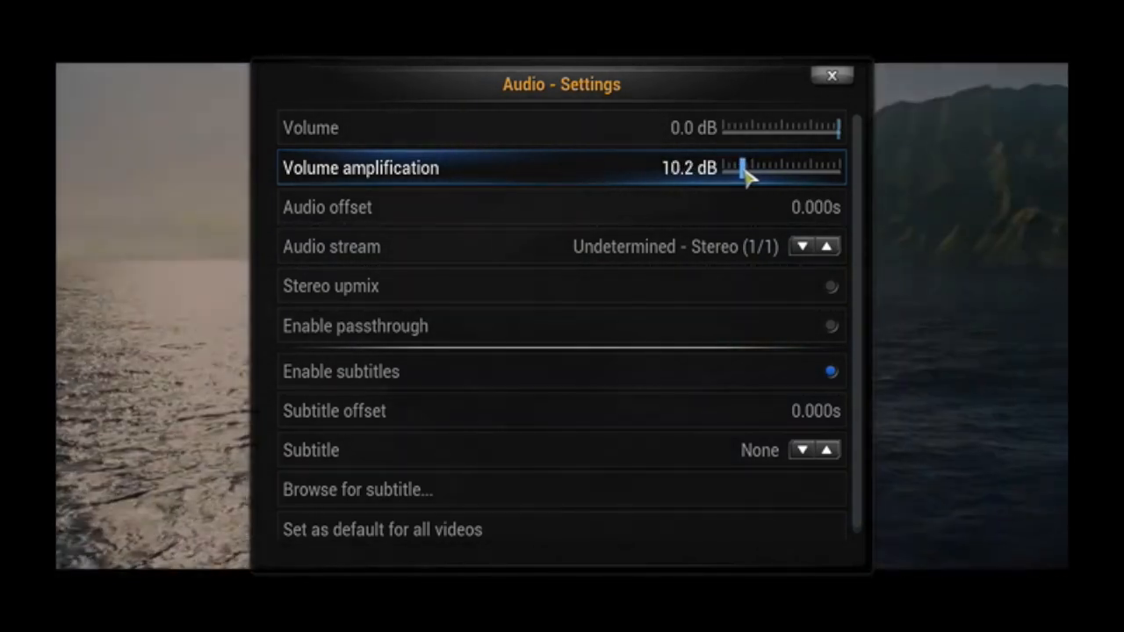
{"action": "left_click", "coordinate": [778, 168]}
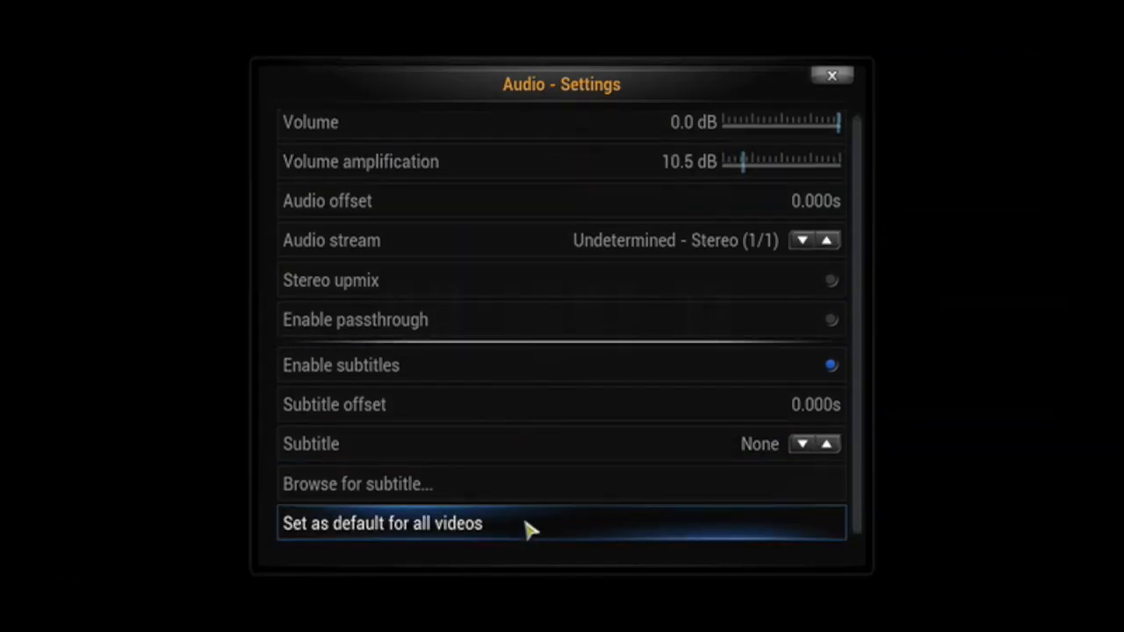
Save the 10.5 dB amplification as default for all videos, confirm Yes, and stop the trailer.
{"action": "left_click", "coordinate": [382, 523]}
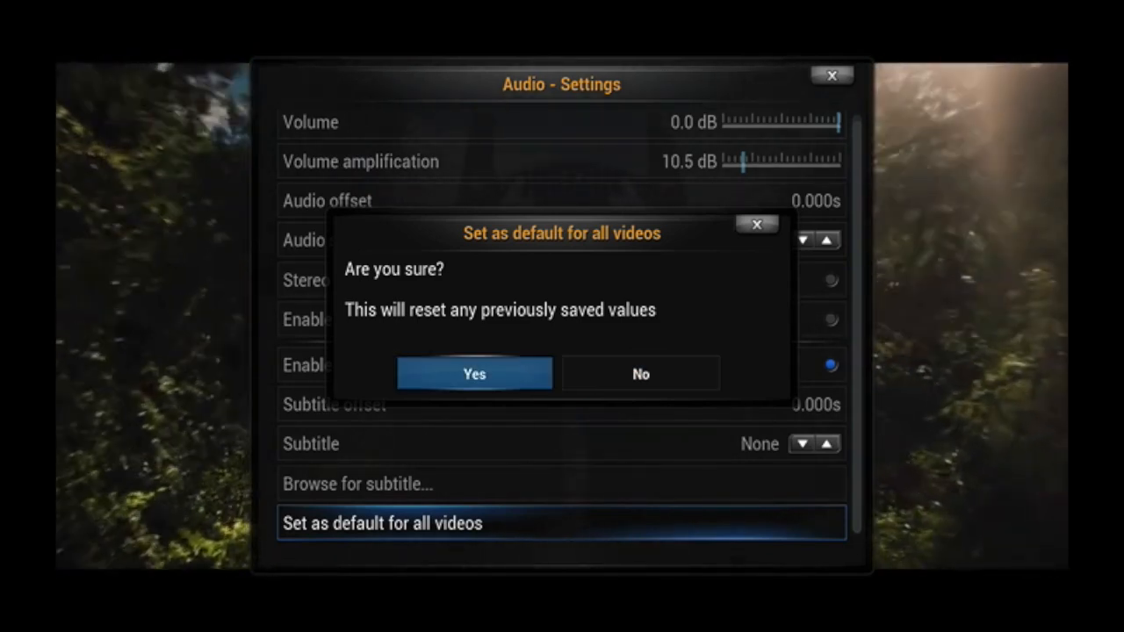
{"action": "left_click", "coordinate": [473, 373]}
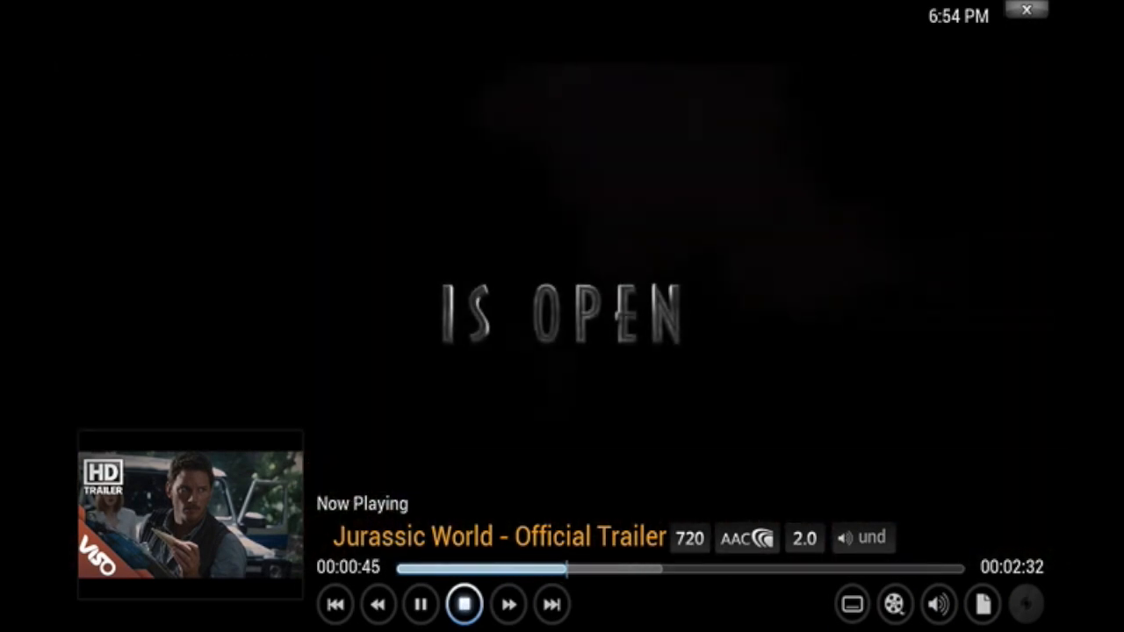
{"action": "left_click", "coordinate": [464, 603]}
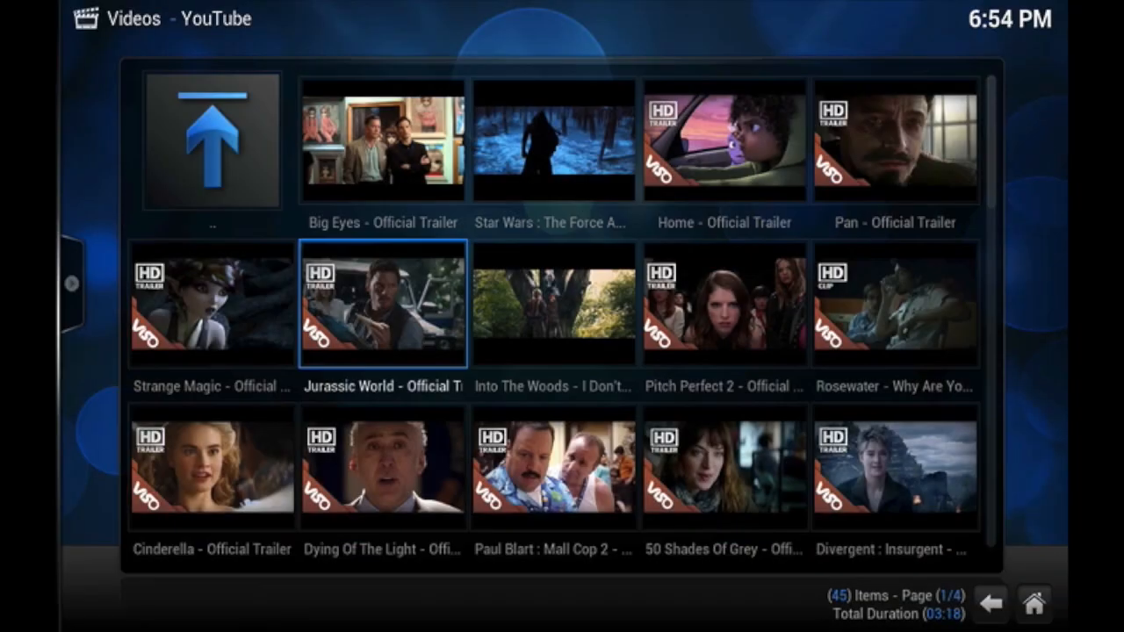